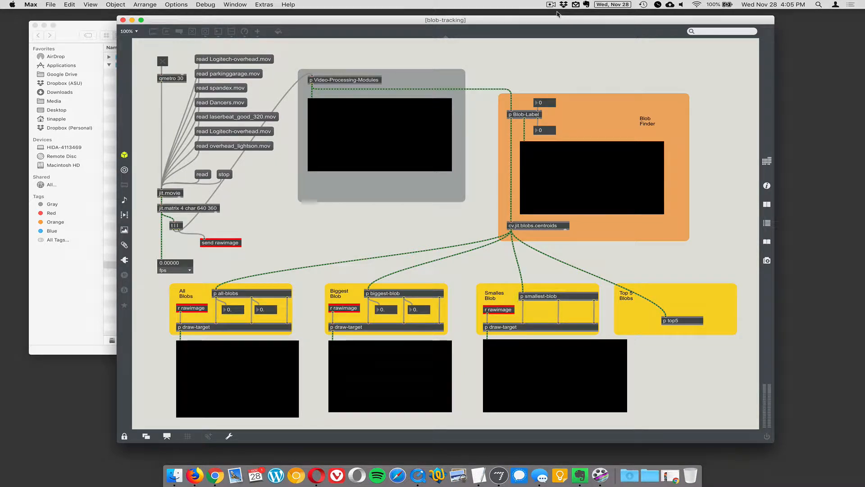
mouse_move(305, 116)
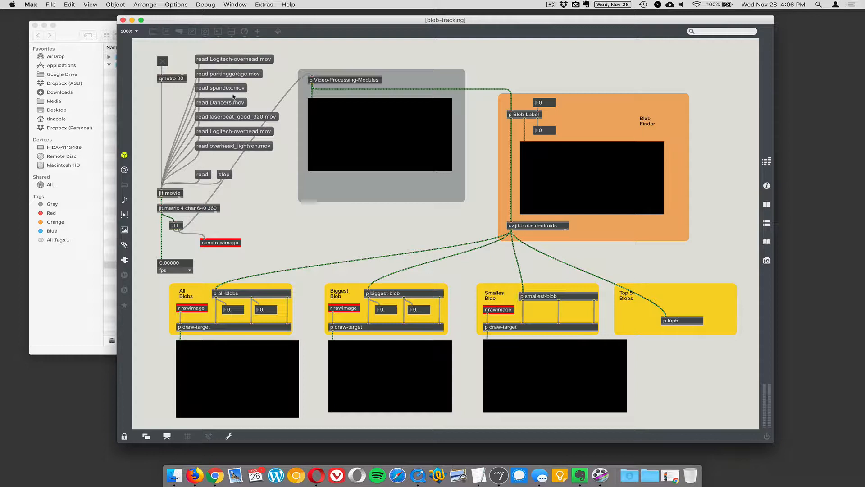
mouse_move(223, 103)
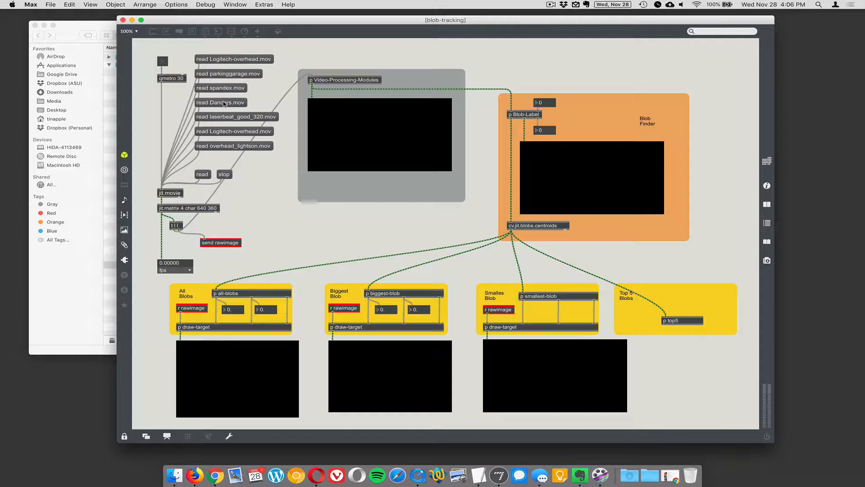
mouse_move(193, 90)
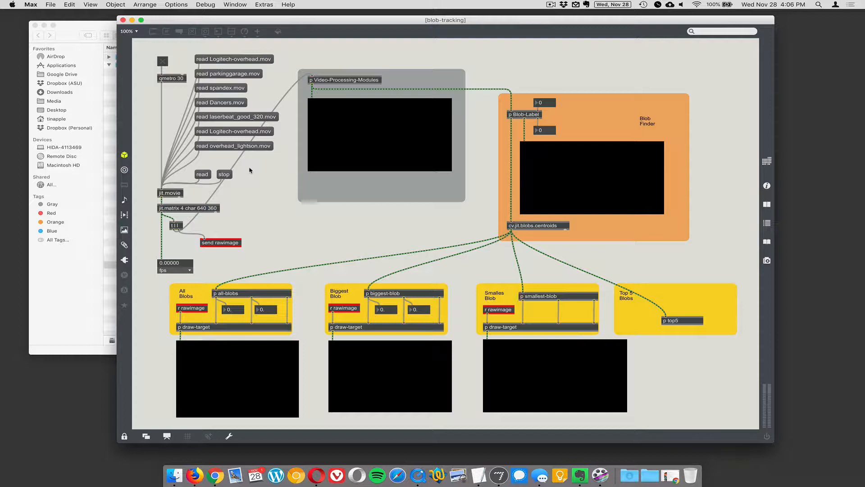
mouse_move(282, 94)
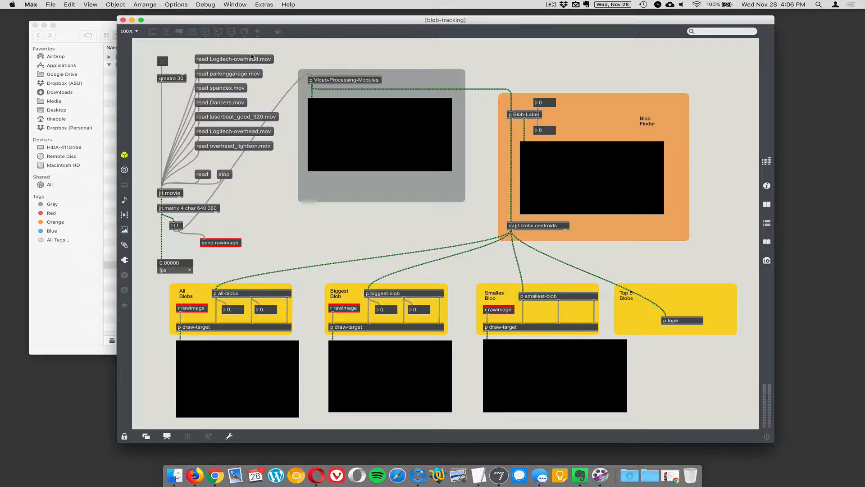
mouse_move(224, 132)
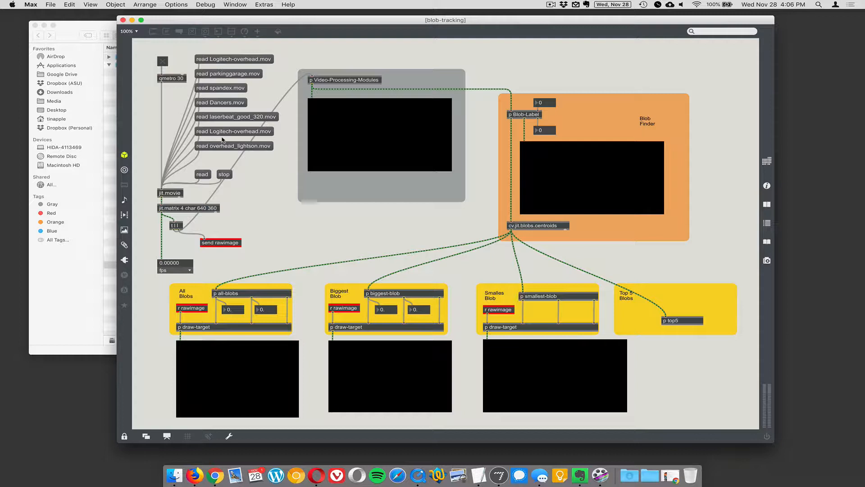
mouse_move(240, 76)
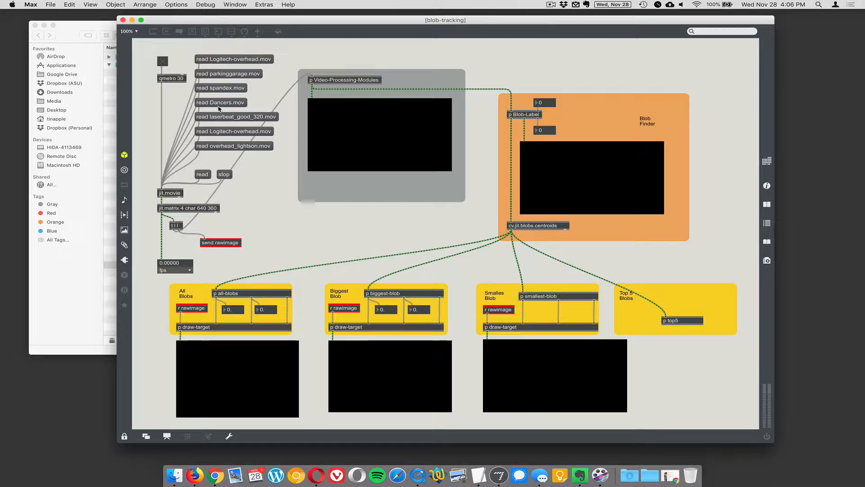
mouse_move(208, 124)
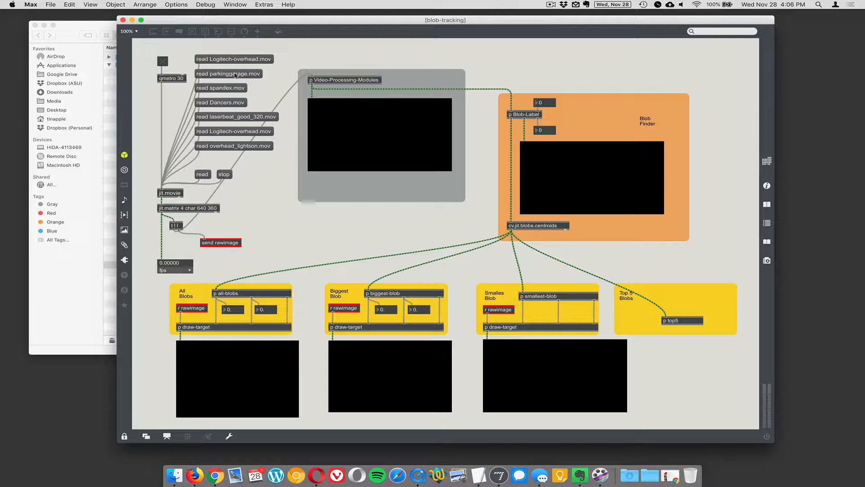
mouse_move(198, 183)
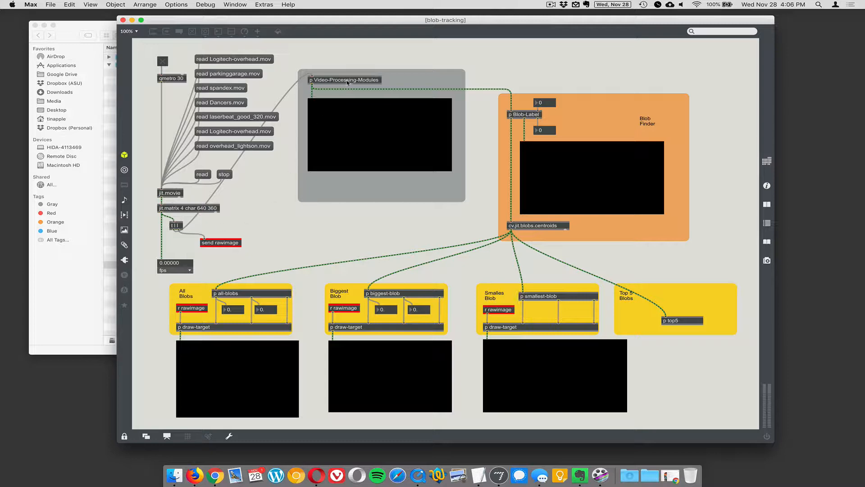
Load the Logitech-overhead classroom movie and open the Video-Processing-Modules subpatch.
double_click(344, 79)
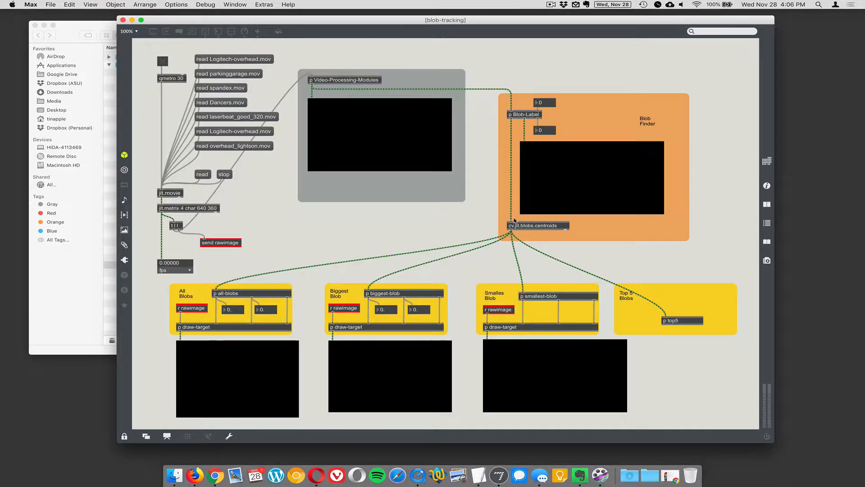
mouse_move(532, 258)
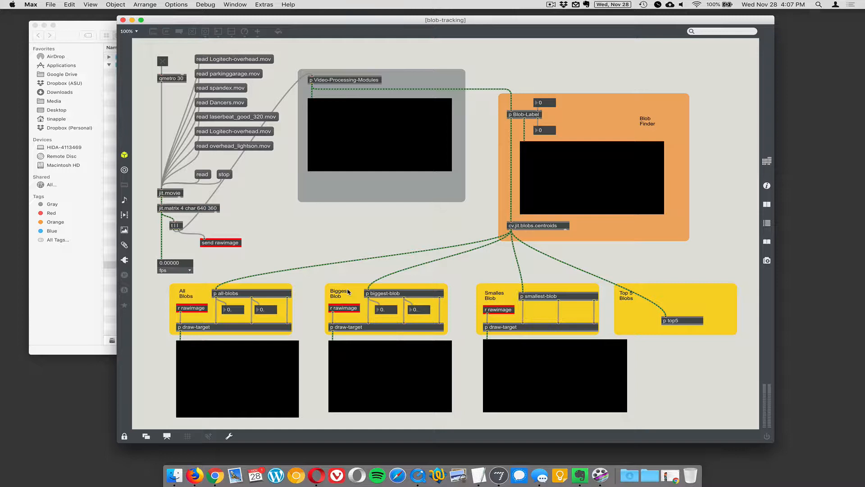
mouse_move(504, 299)
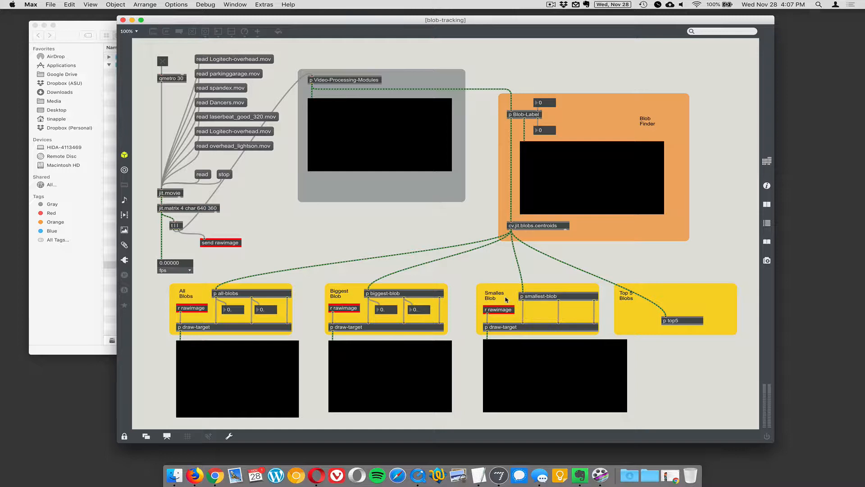
double_click(681, 320)
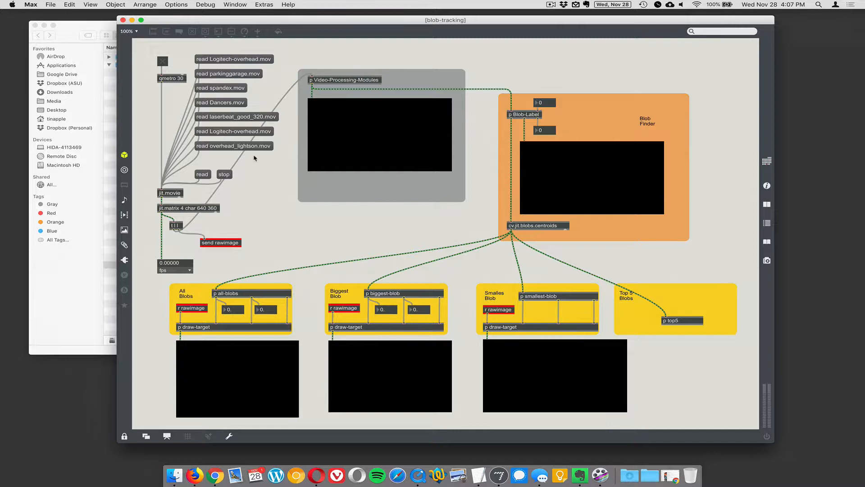
mouse_move(270, 173)
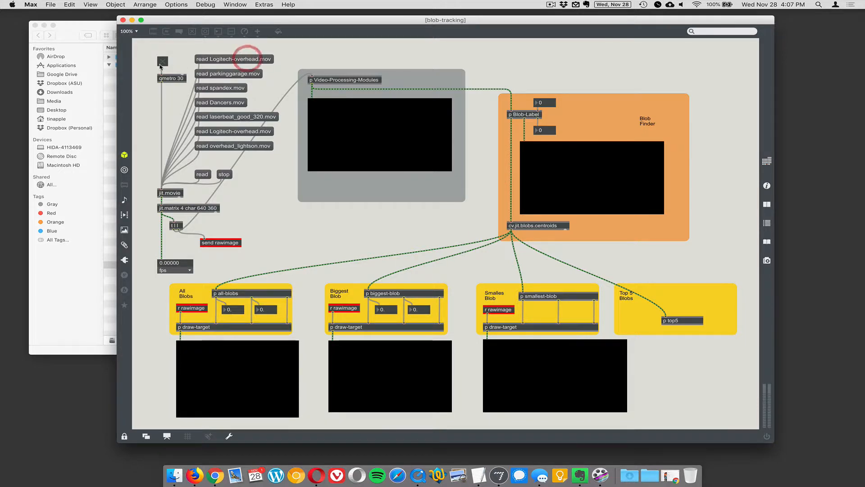
click(162, 61)
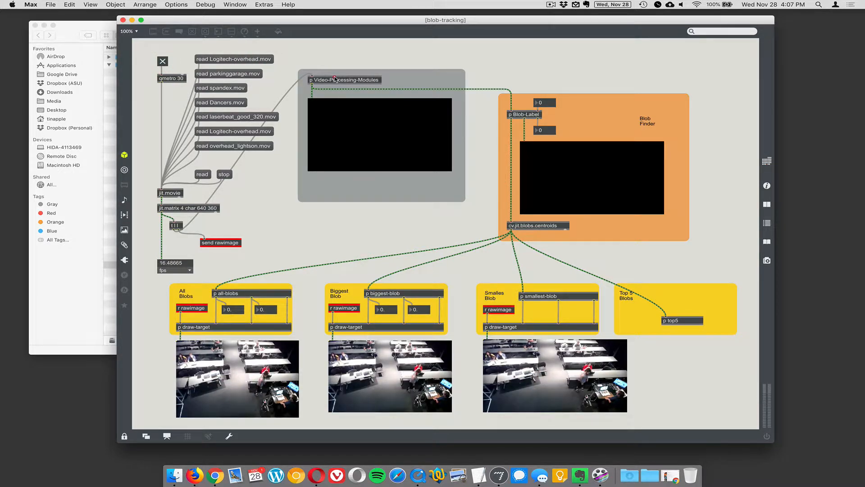
double_click(343, 79)
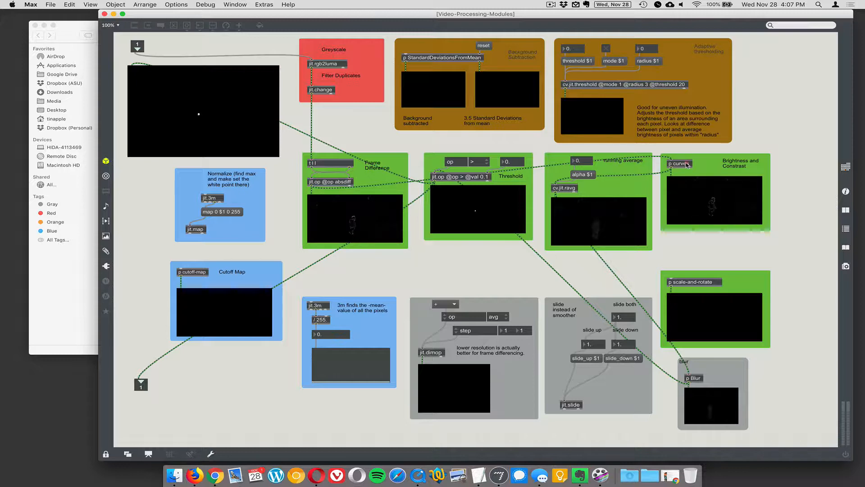
In the curves module, set brightness to about 0.334 and contrast to 5.7 for a white silhouette.
double_click(679, 163)
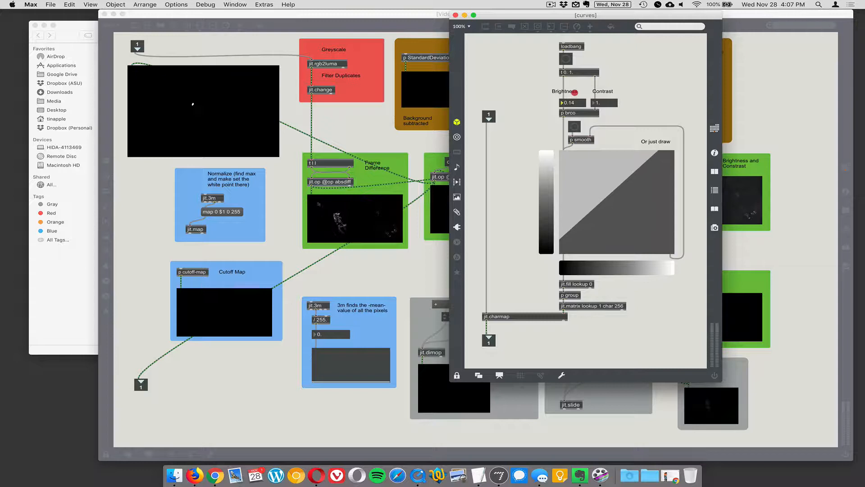
drag(573, 103, 572, 93)
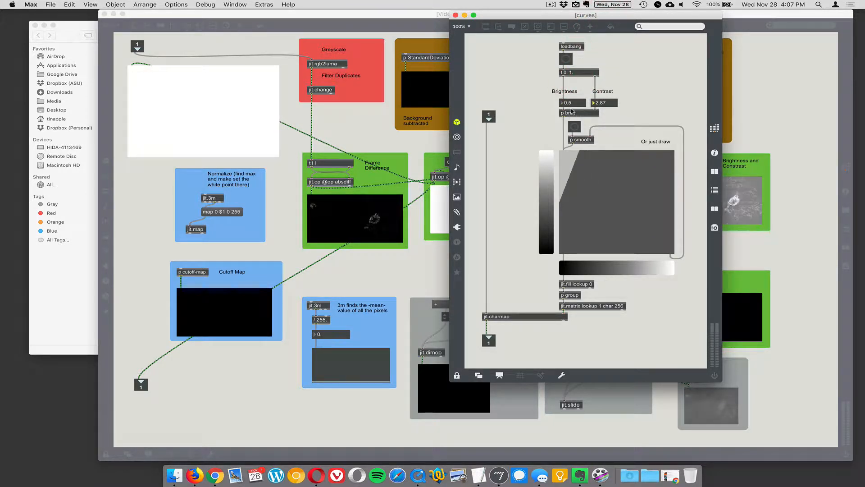
drag(572, 103, 572, 116)
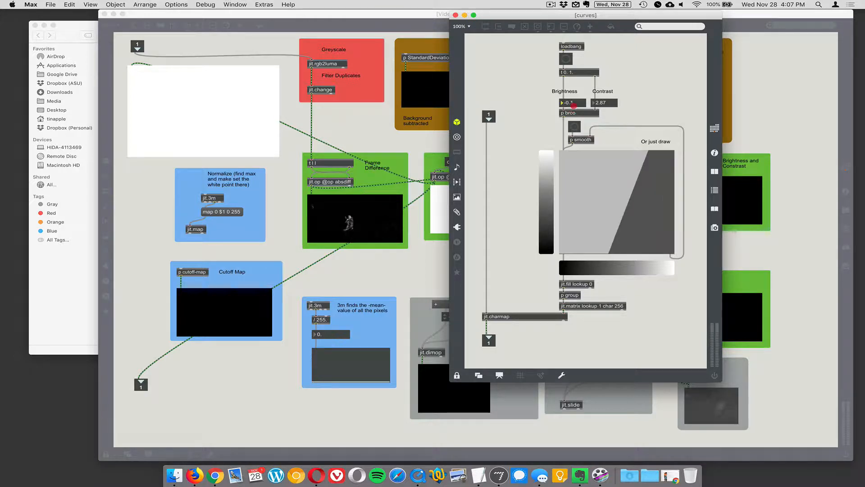
click(574, 103)
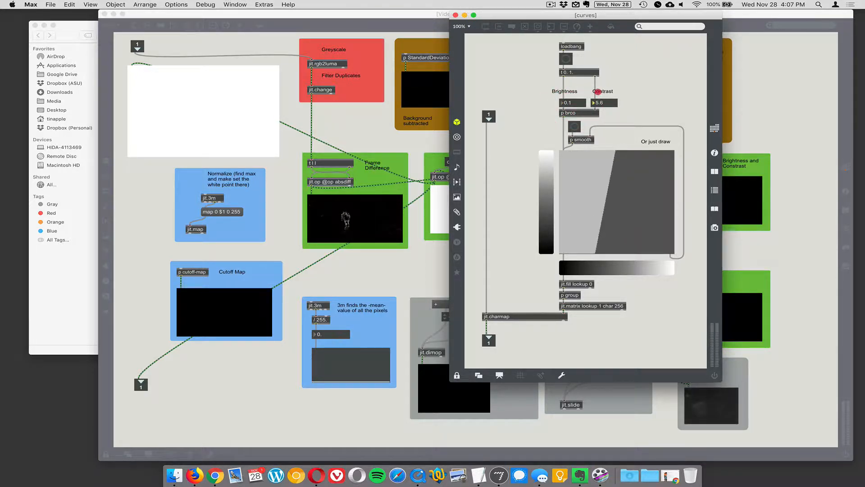
drag(604, 102, 604, 99)
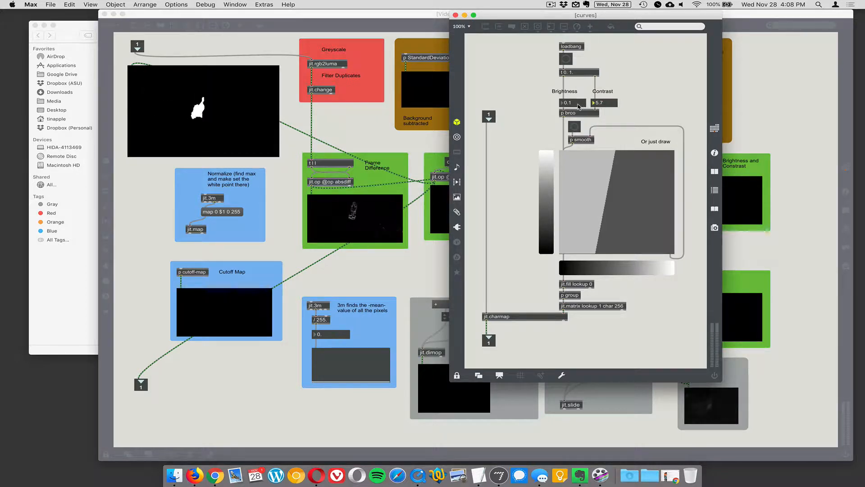
drag(572, 103, 577, 99)
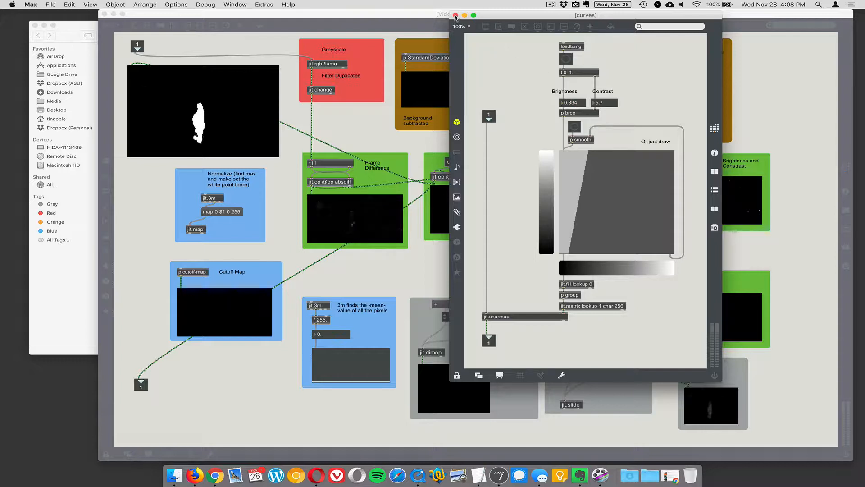
Close the curves window to watch the blob finder detect the silhouette.
click(455, 15)
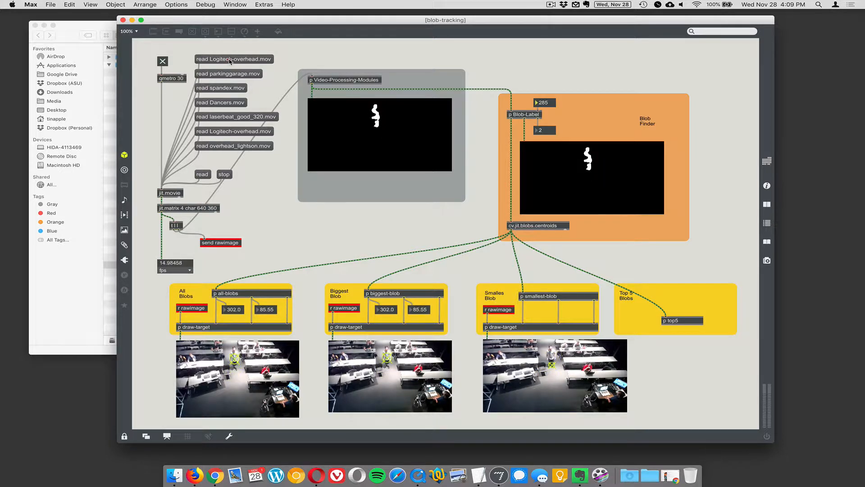
Load the overhead courtyard movie so it plays into the blob-tracking displays.
click(228, 73)
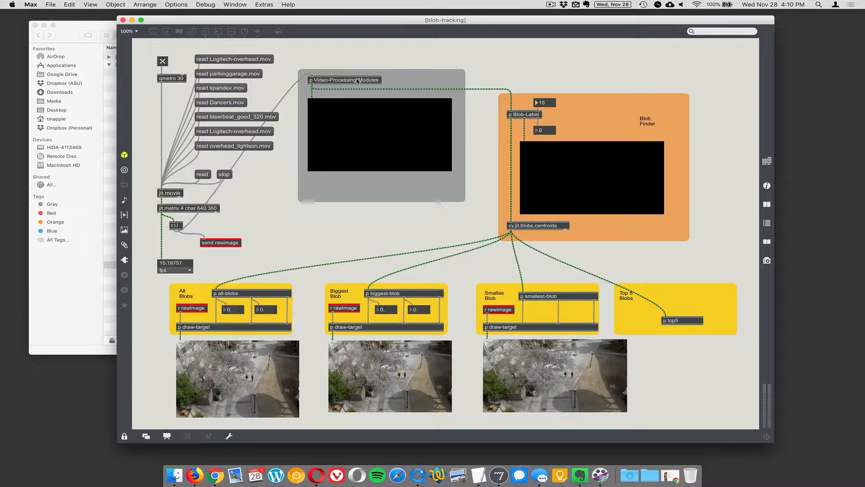
Open the Video-Processing-Modules subpatch and unlock it with Cmd+E.
double_click(343, 80)
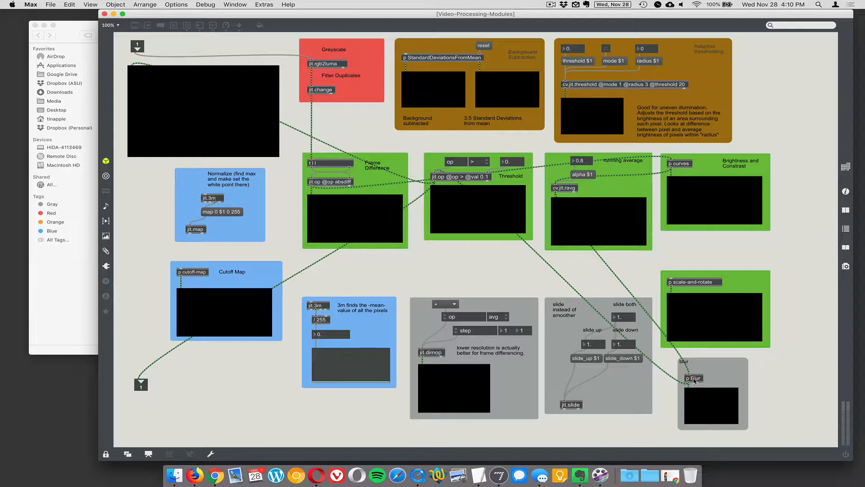
double_click(693, 378)
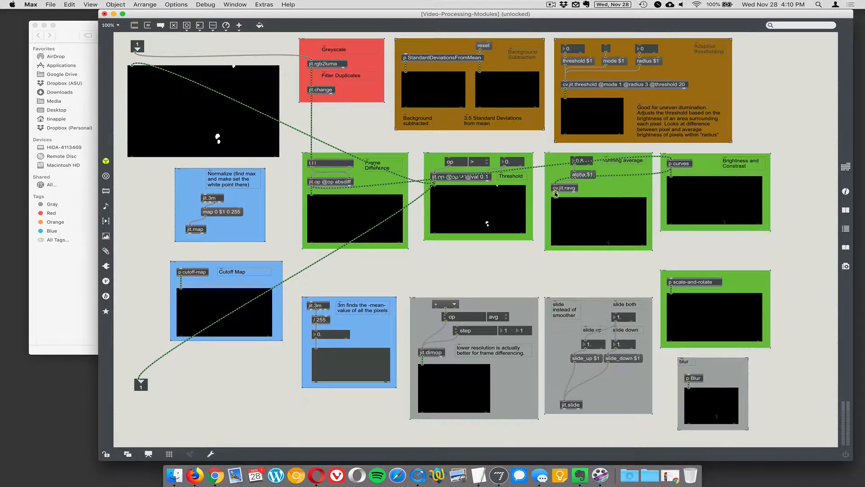
key(cmd+e)
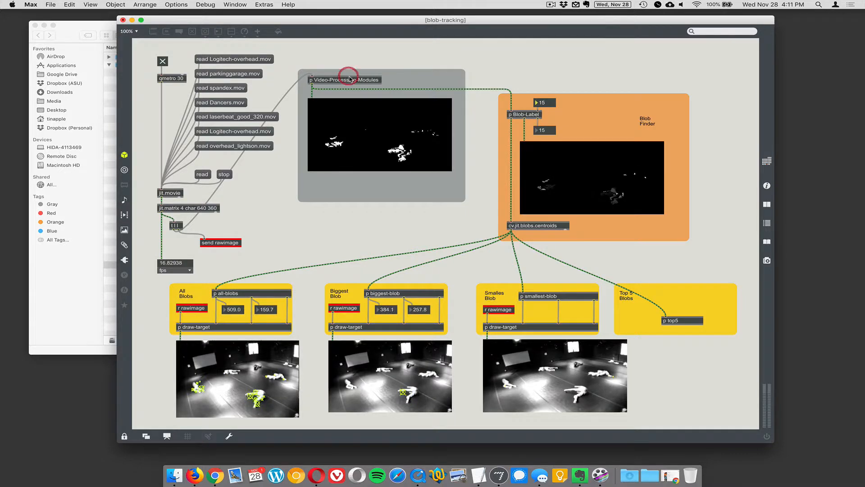
In the curves module, raise brightness and contrast so the figures stand out, then close it.
double_click(344, 80)
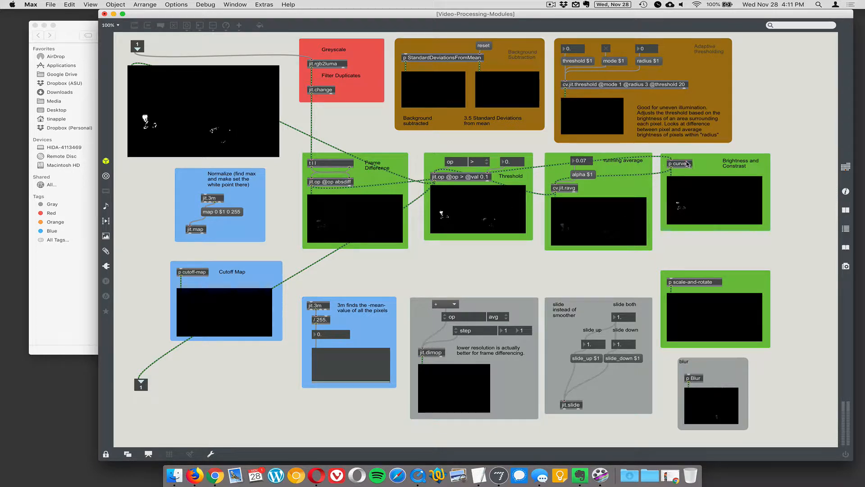
double_click(679, 164)
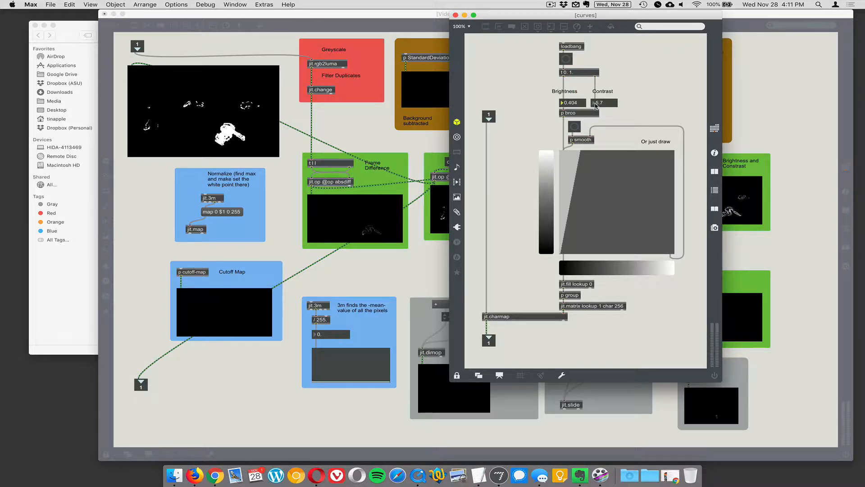
drag(604, 102, 604, 83)
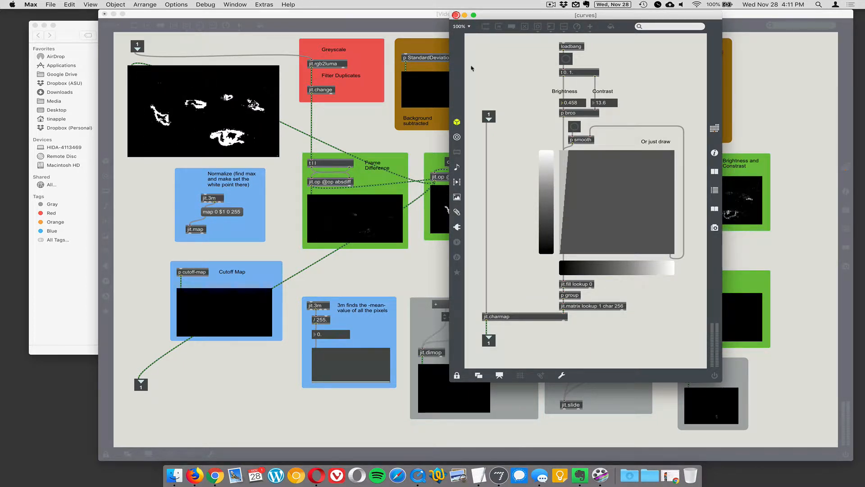
click(456, 16)
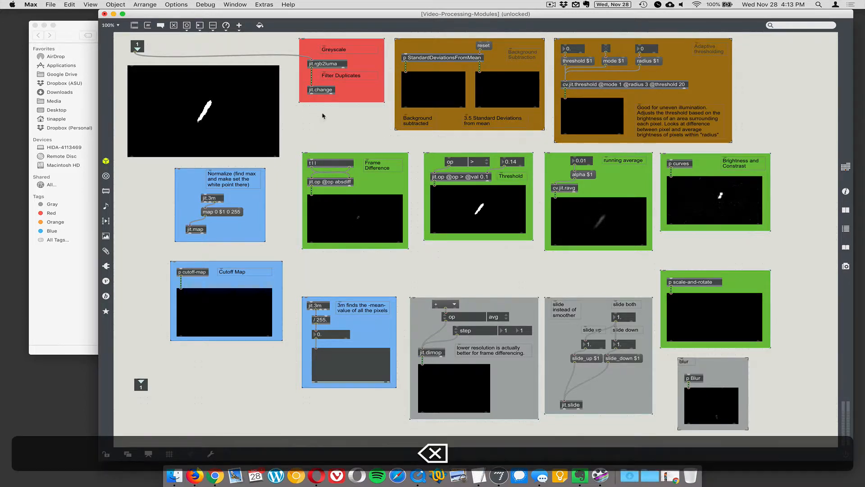
Connect jit.change to the curves module and lower its brightness to about 0.277.
drag(311, 98, 670, 163)
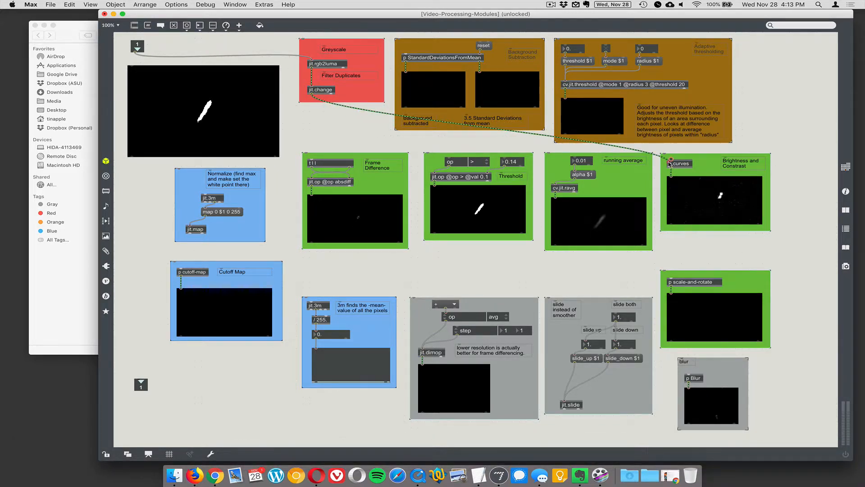
double_click(683, 163)
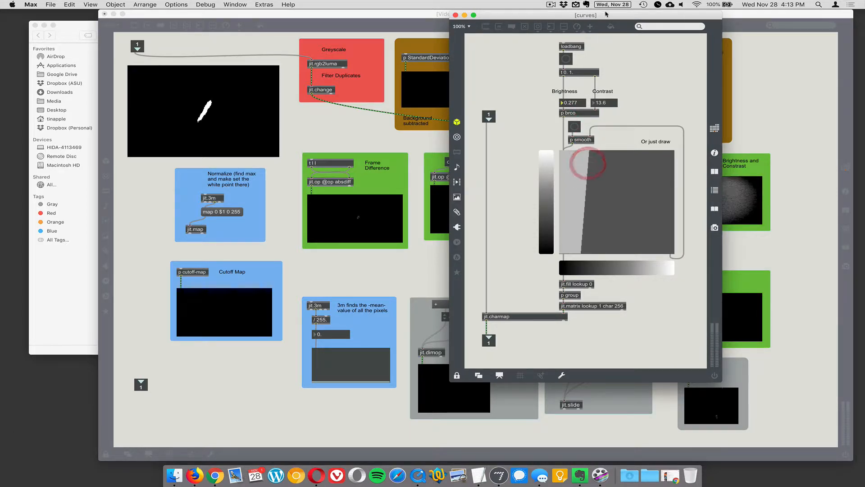
drag(583, 15, 435, 14)
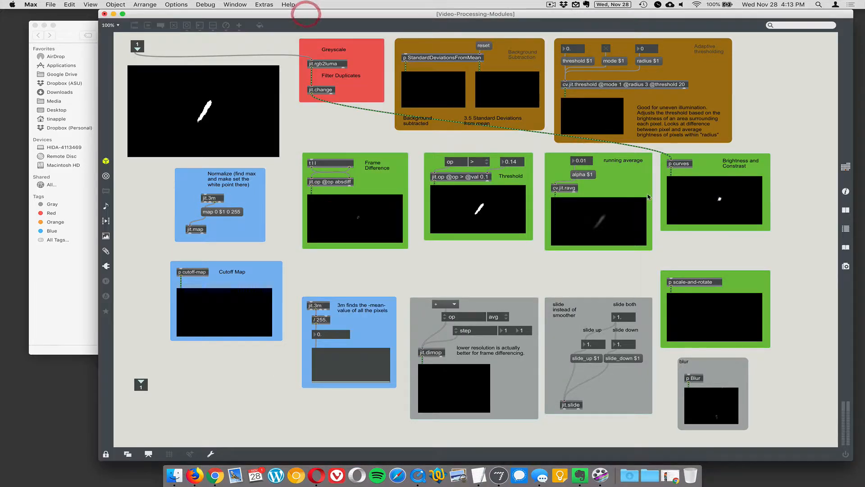
Reroute the greyscale image into the 0.237 threshold module and return to the main patch.
key(cmd+e)
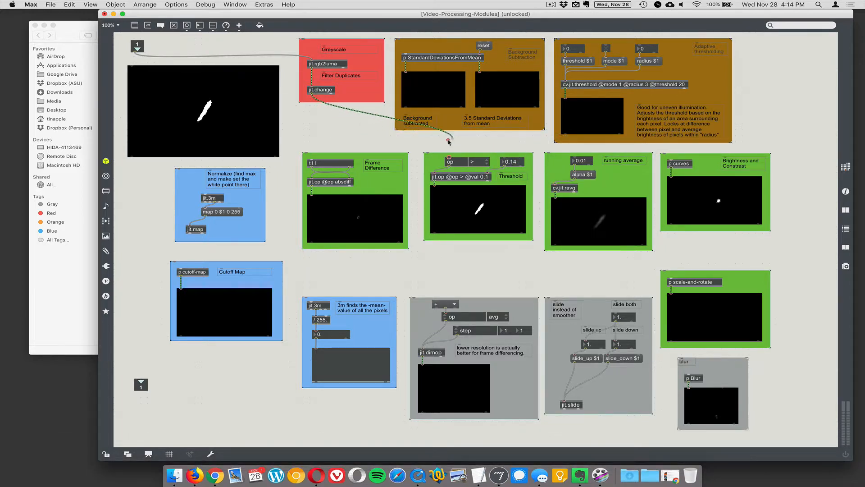
key(cmd+e)
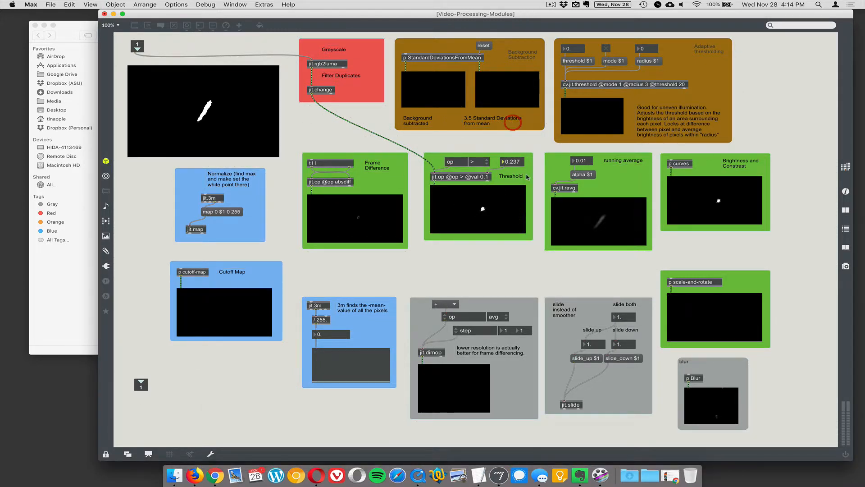
key(cmd+e)
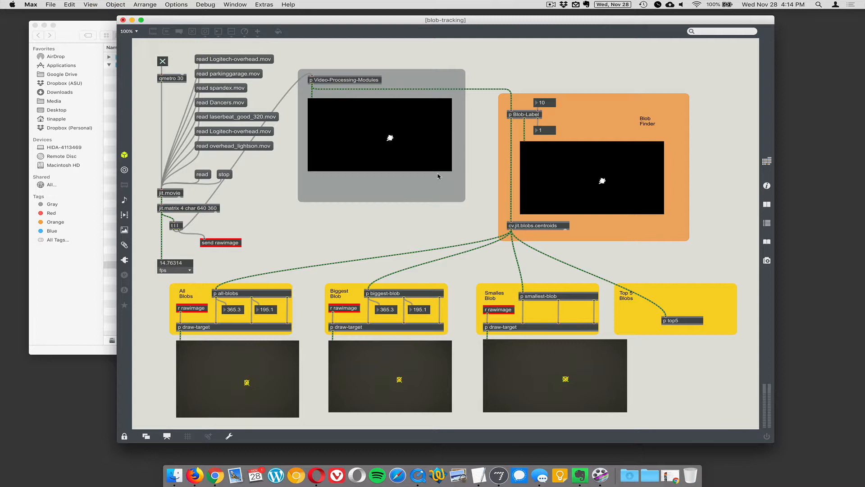
mouse_move(434, 457)
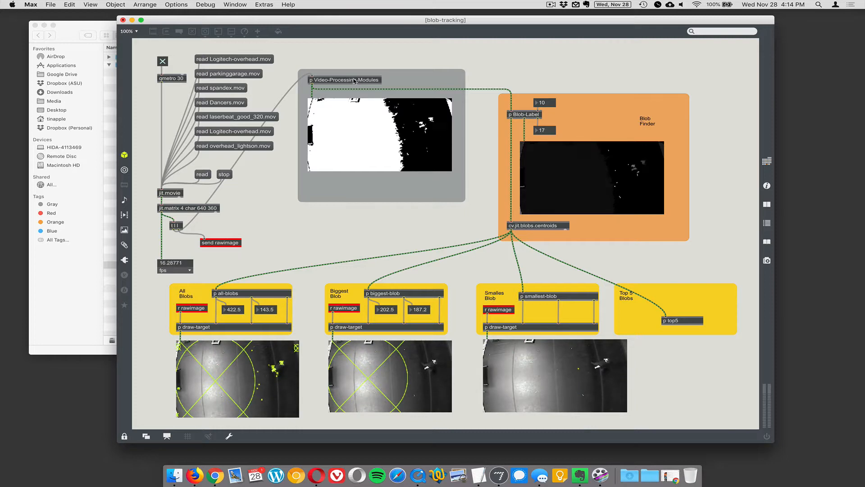
Open the Video-Processing-Modules subpatch and unlock it for the floor footage.
double_click(345, 79)
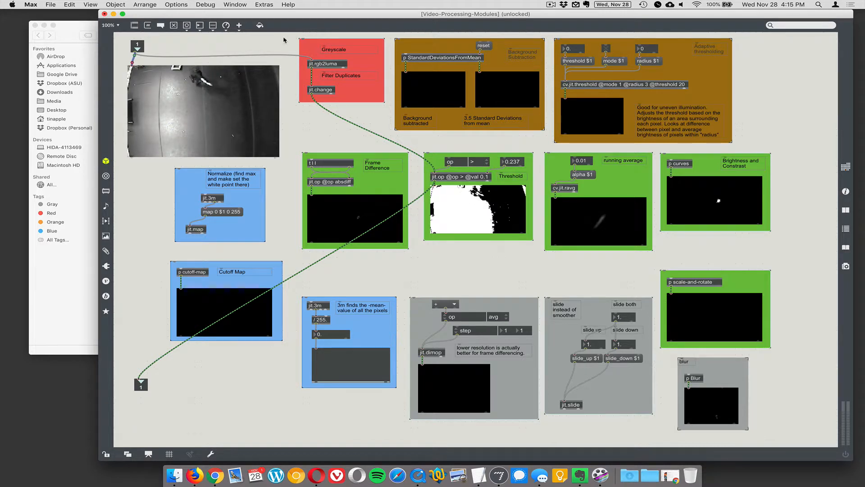
key(cmd+e)
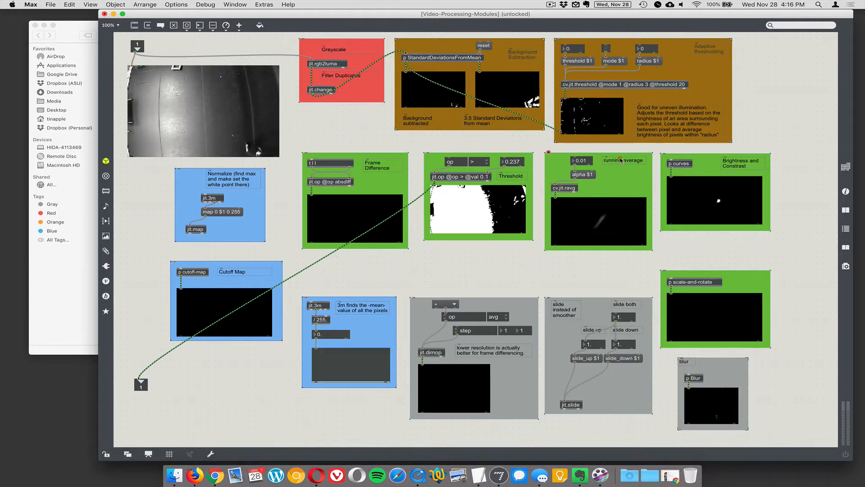
Lock the video-processing patch with Cmd+E to operate its modules.
key(cmd+e)
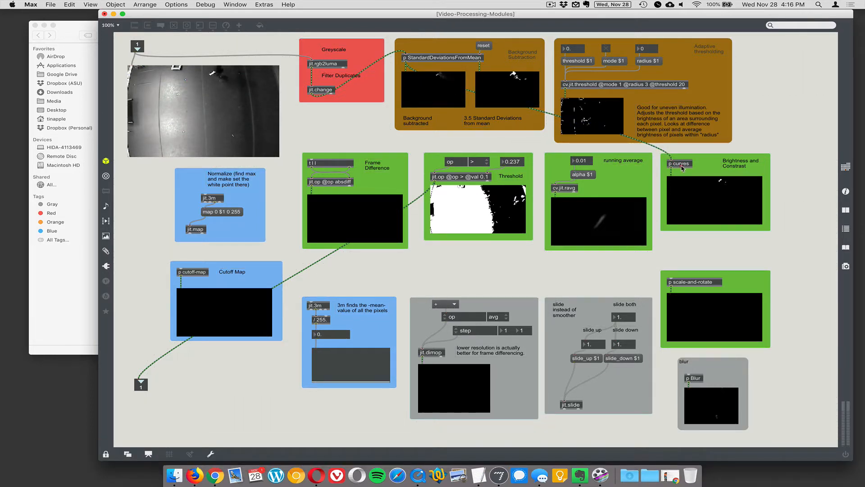
double_click(680, 164)
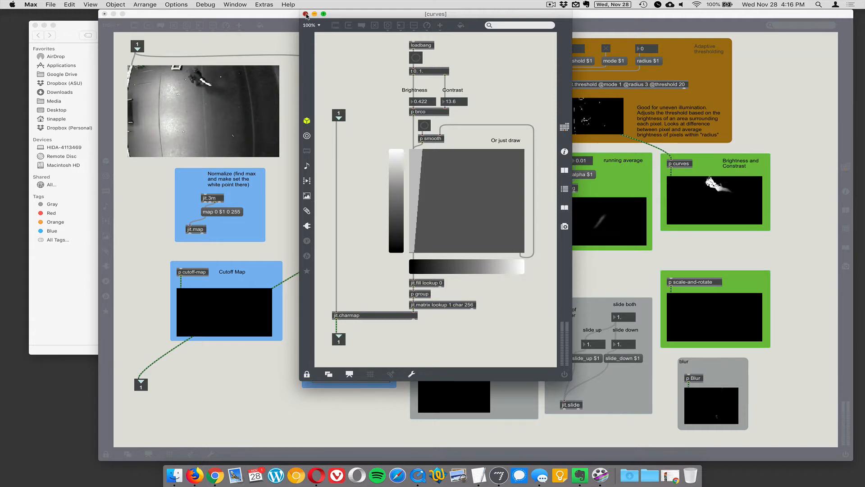
click(306, 13)
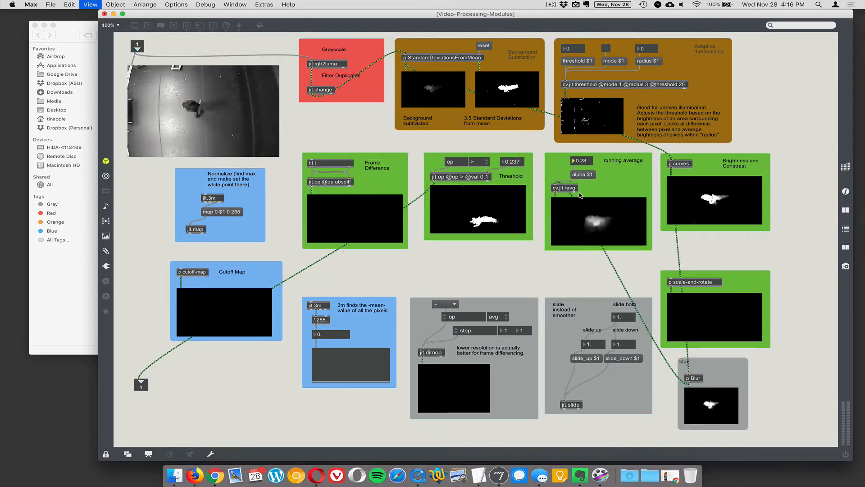
Route cv.jit.ravg's averaged output into p Blur, toggling edit mode with Cmd+E around the connection.
key(cmd+e)
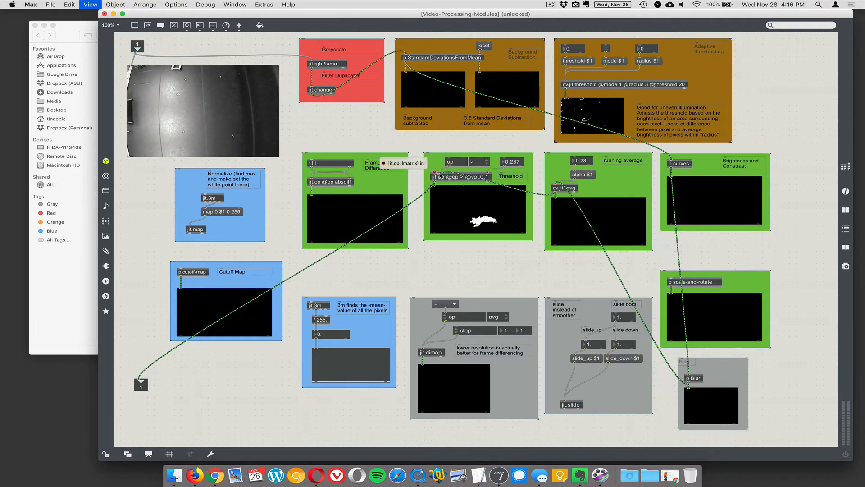
key(cmd+e)
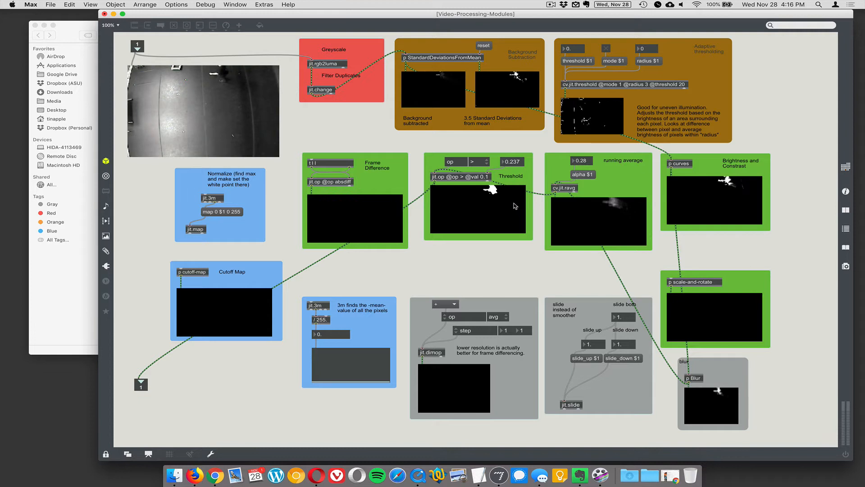
key(cmd+e)
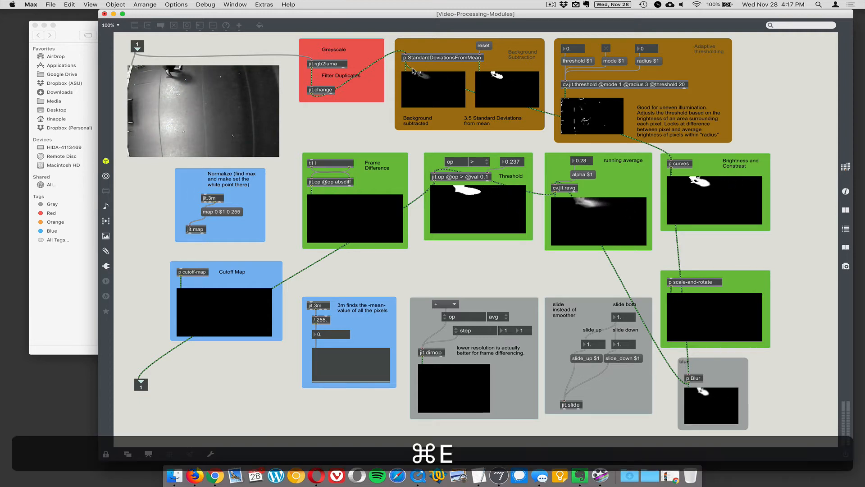